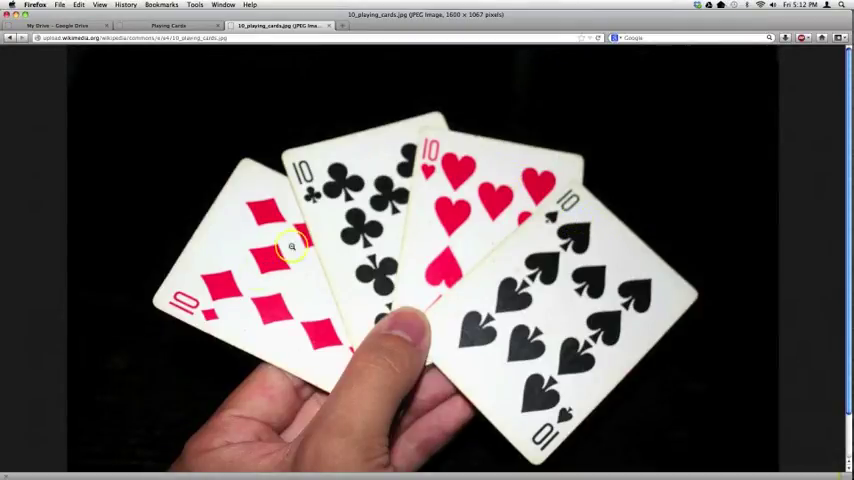
{"action": "mouse_move", "coordinate": [540, 218]}
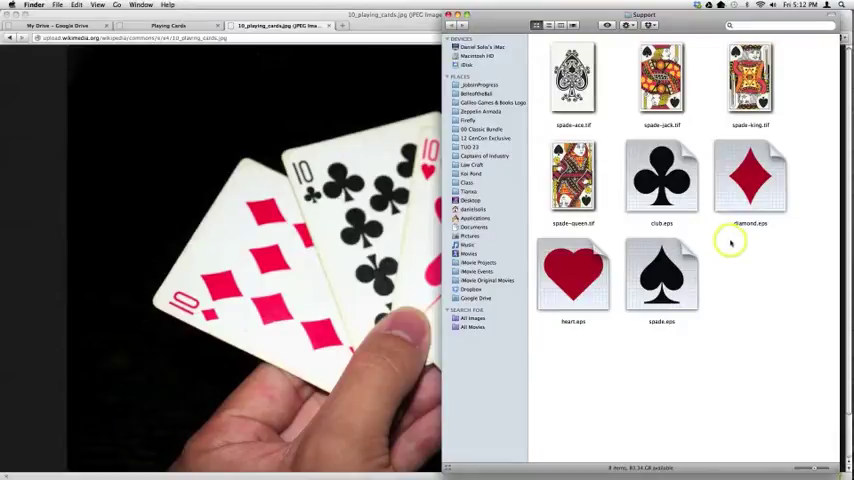
Step: Browse the card artwork files in Finder, selecting the ace of spades and a neighbouring file
{"action": "left_click", "coordinate": [572, 78]}
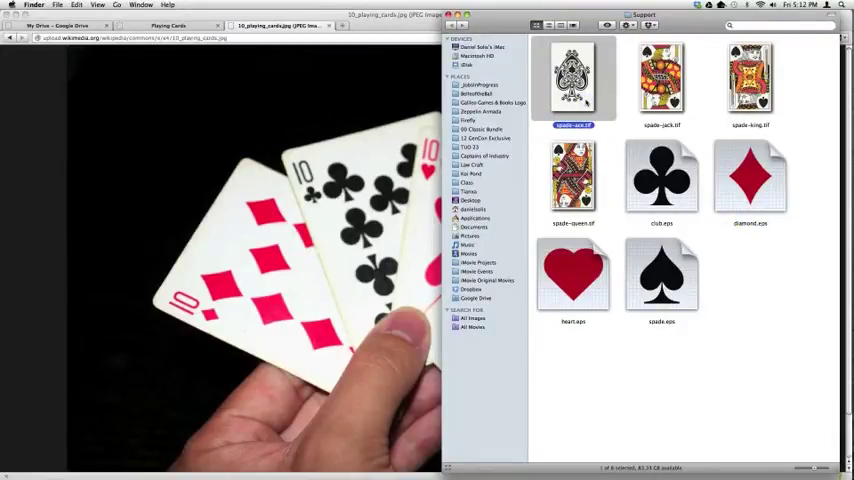
{"action": "left_click", "coordinate": [660, 78]}
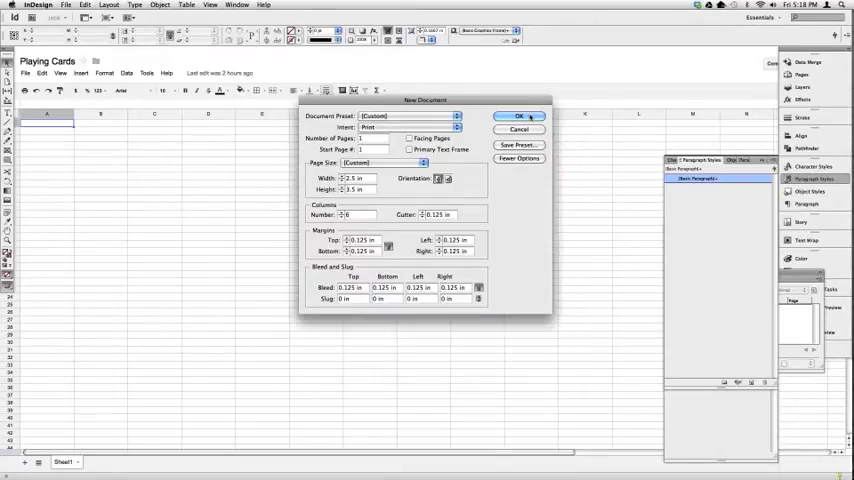
Step: Create the new portrait card document and place the club symbol and ornate ace artwork on the page
{"action": "left_click", "coordinate": [520, 116]}
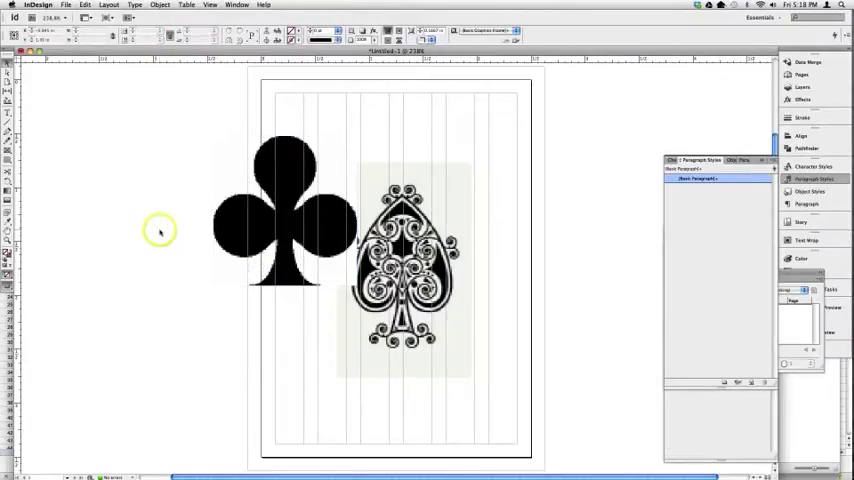
{"action": "left_click", "coordinate": [66, 6]}
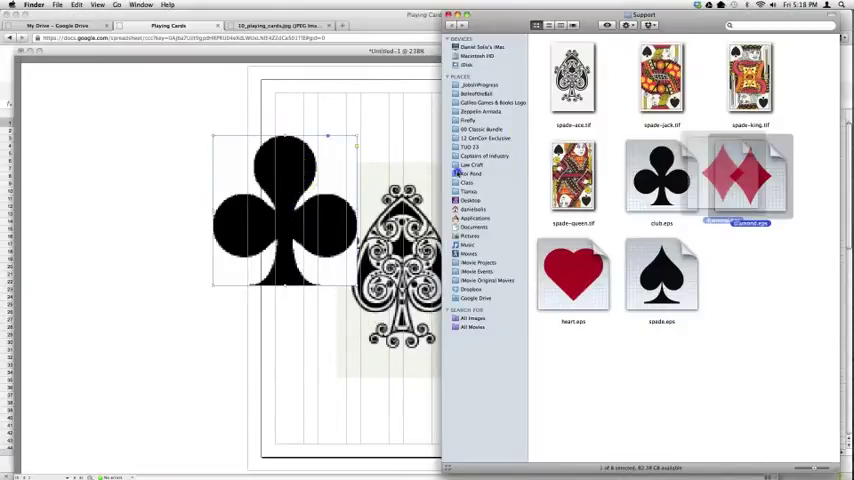
{"action": "left_click_drag", "start_coordinate": [750, 176], "coordinate": [250, 200]}
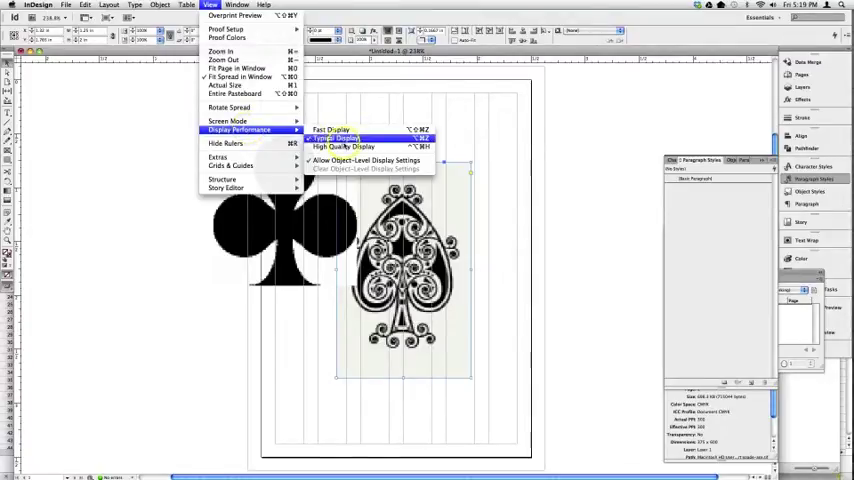
{"action": "mouse_move", "coordinate": [344, 148]}
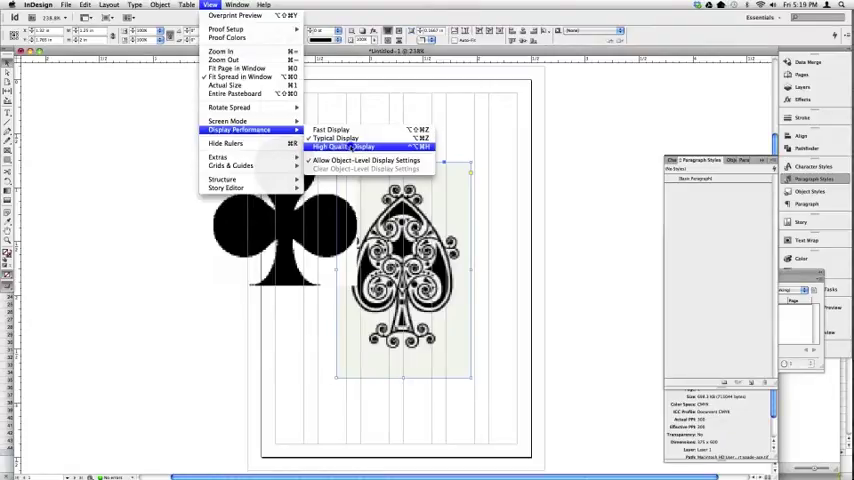
Step: Switch to High Quality Display and copy the top spade symbols, inverted, to the bottom corners
{"action": "left_click", "coordinate": [344, 148]}
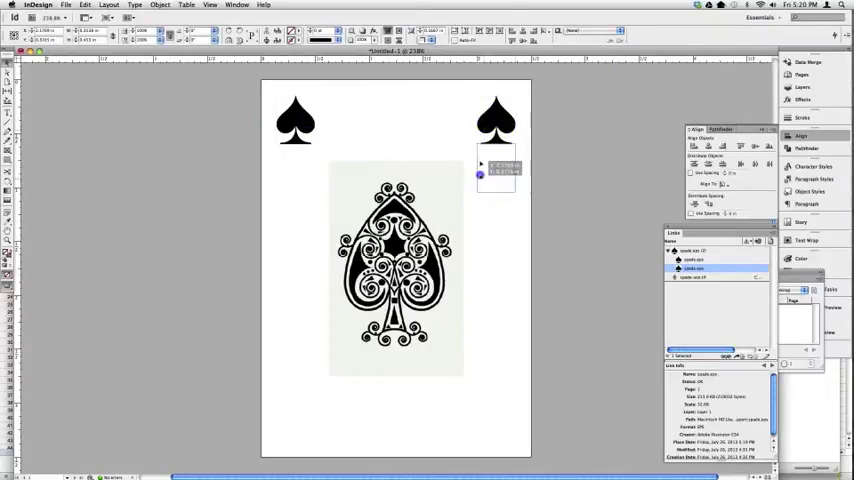
{"action": "left_click_drag", "start_coordinate": [496, 120], "coordinate": [496, 416]}
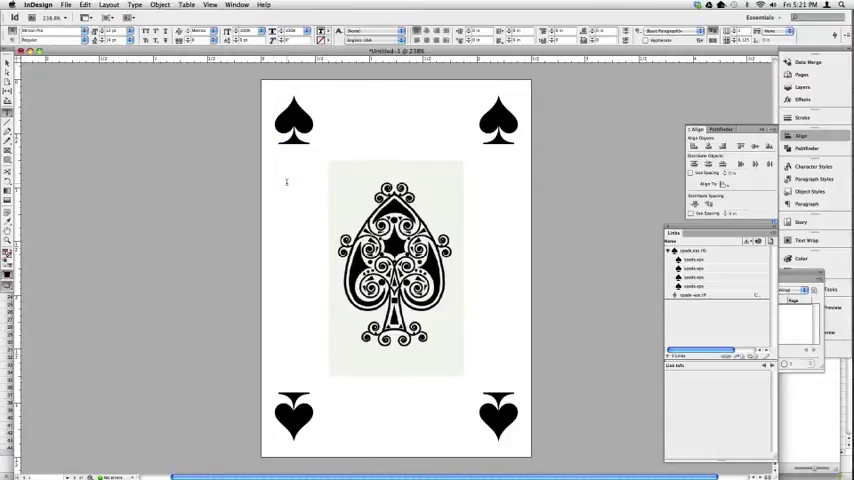
Step: Create an 'A' rank text frame beneath the top-left spade
{"action": "type", "text": "A"}
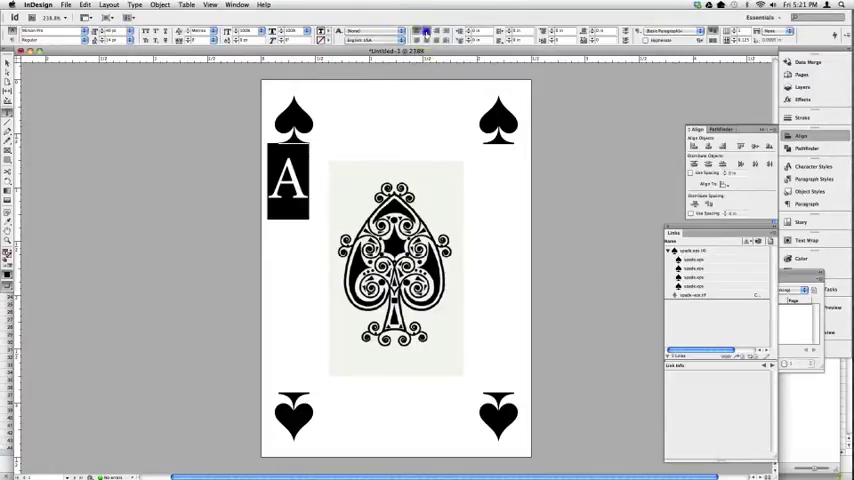
{"action": "left_click", "coordinate": [292, 180]}
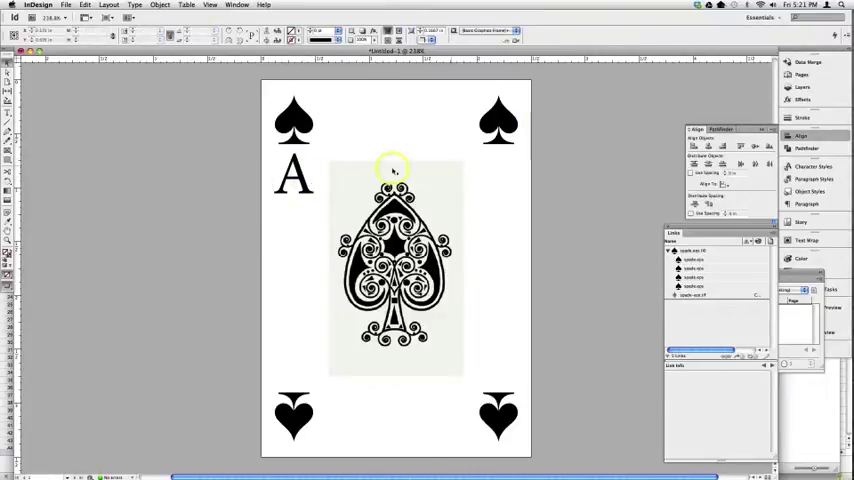
{"action": "left_click", "coordinate": [292, 176]}
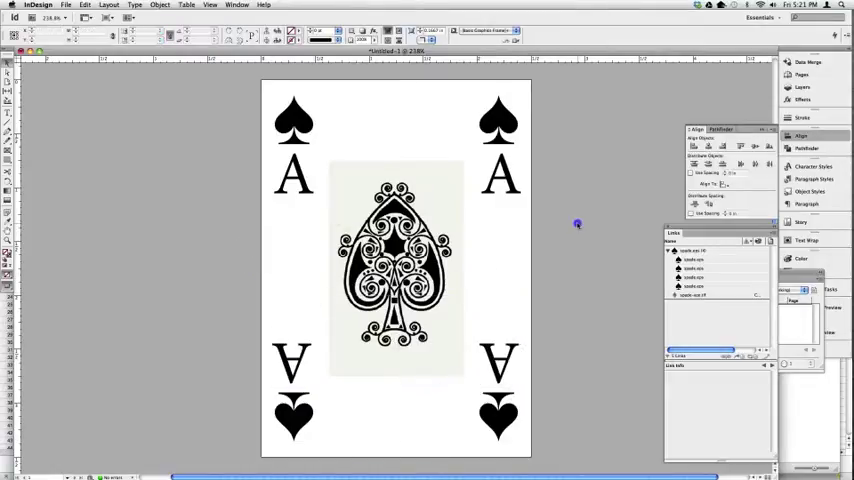
Step: Duplicate the 'A' rank to the other corners, the bottom pair rotated 180°
{"action": "left_click", "coordinate": [500, 176]}
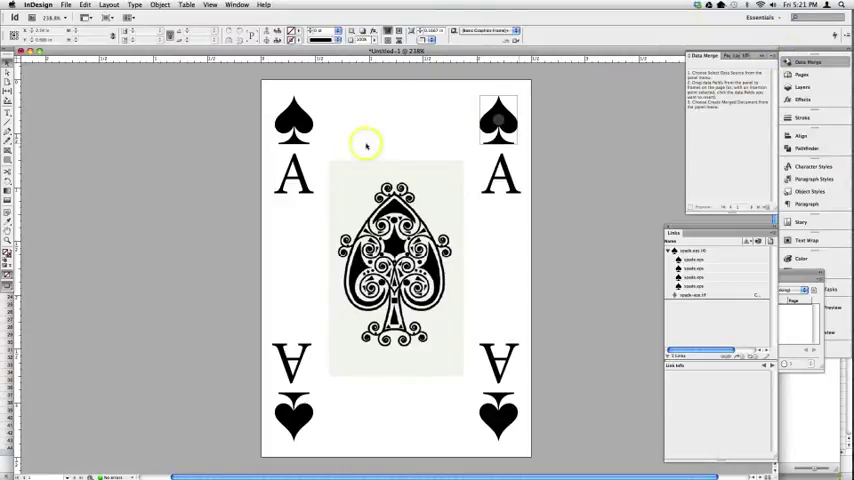
{"action": "left_click", "coordinate": [500, 184]}
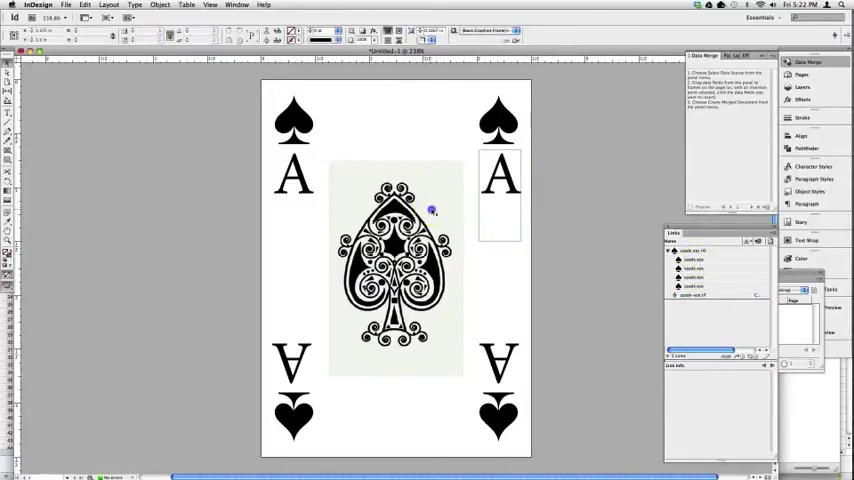
{"action": "left_click", "coordinate": [430, 210]}
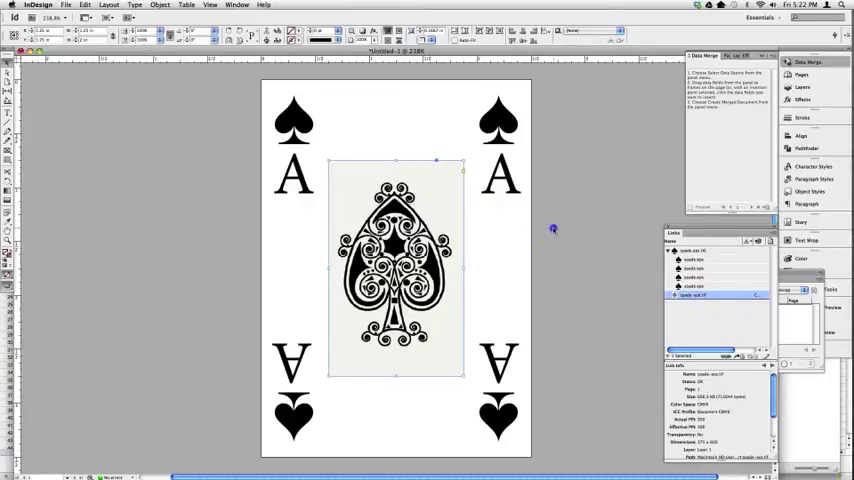
{"action": "left_click", "coordinate": [552, 230]}
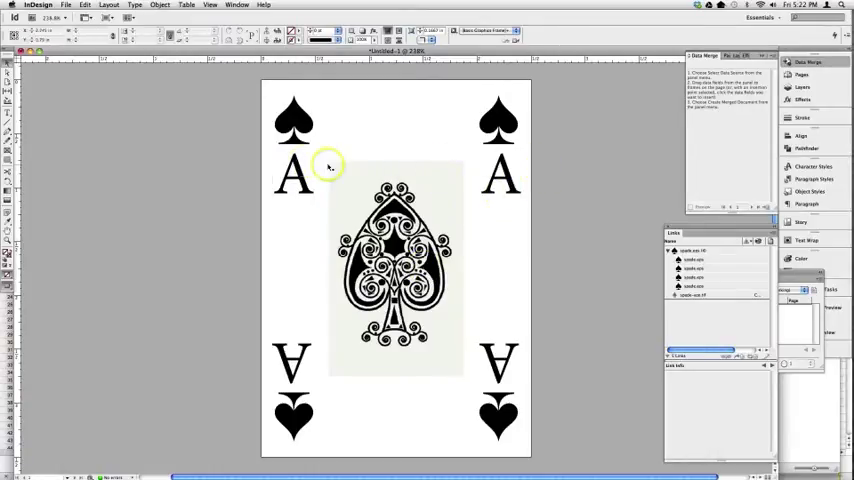
{"action": "mouse_move", "coordinate": [516, 186]}
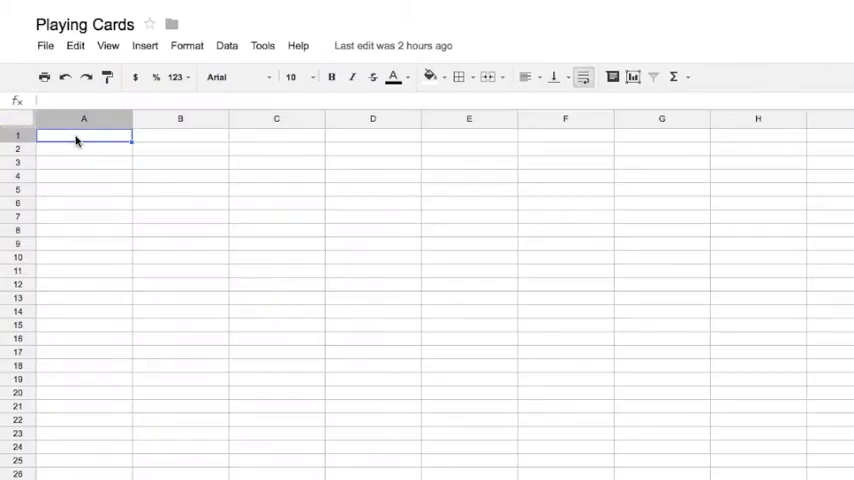
{"action": "type", "text": "@"}
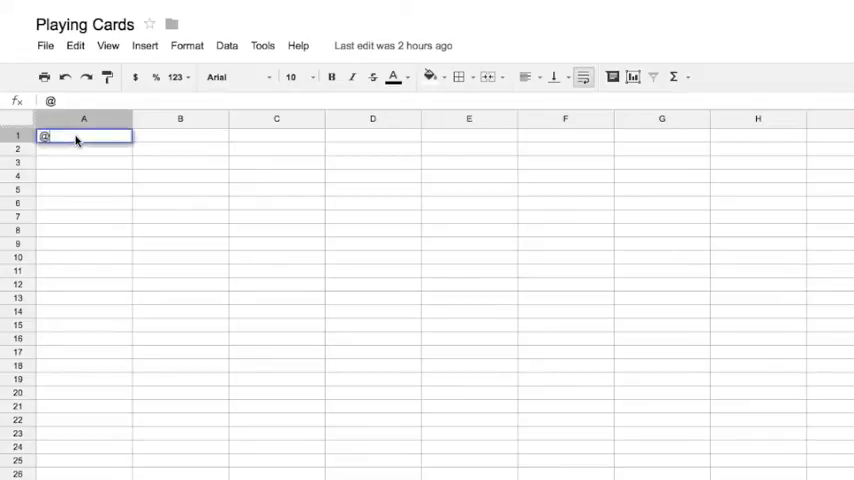
{"action": "type", "text": "s"}
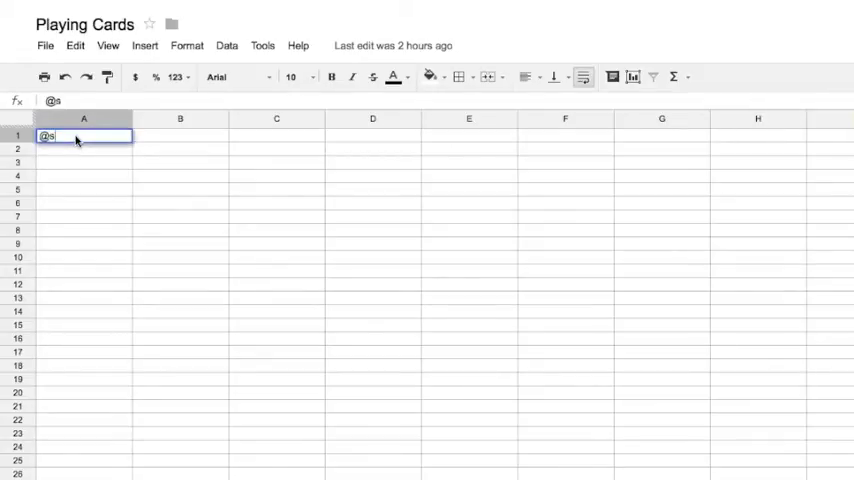
{"action": "key", "text": "Tab"}
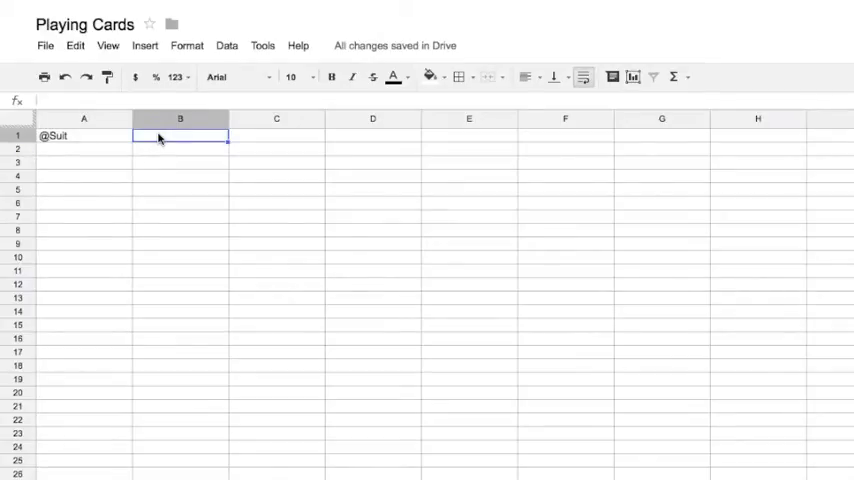
{"action": "type", "text": "@lm"}
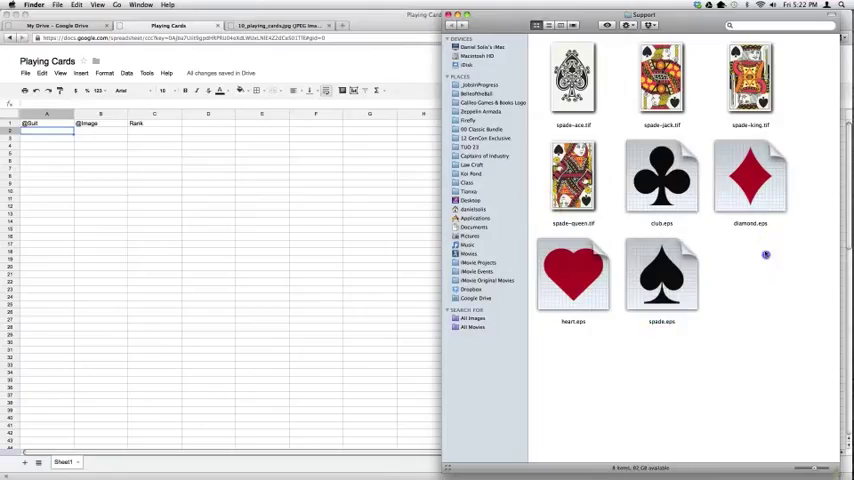
{"action": "left_click", "coordinate": [662, 276]}
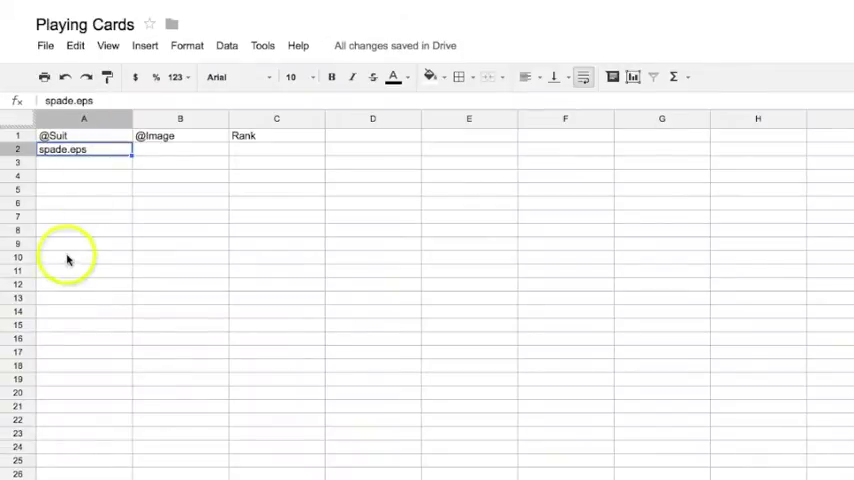
{"action": "left_click_drag", "start_coordinate": [84, 148], "coordinate": [84, 298]}
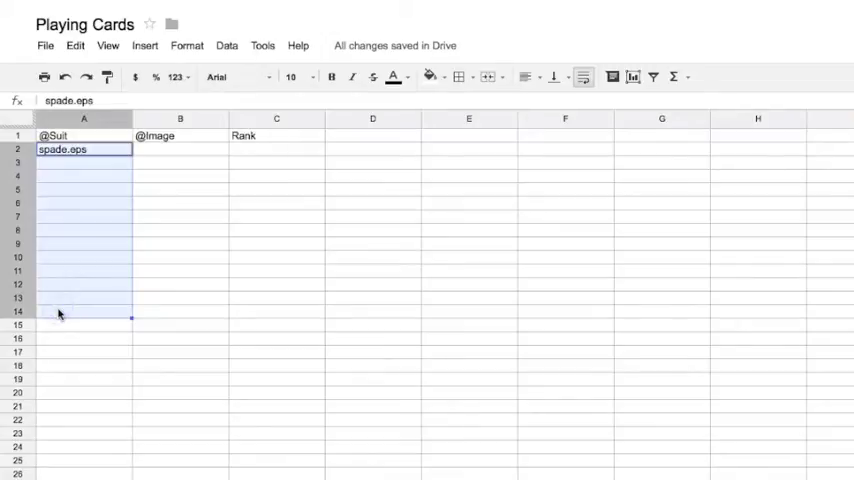
{"action": "left_click_drag", "start_coordinate": [84, 148], "coordinate": [84, 312]}
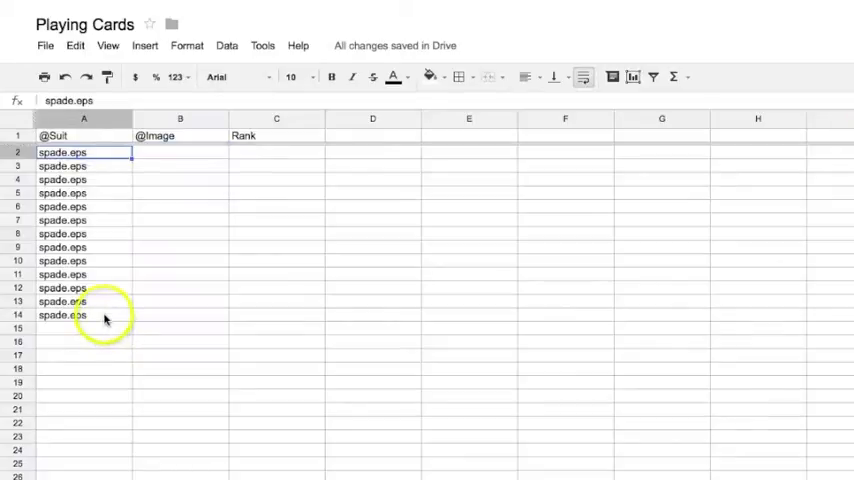
{"action": "type", "text": "A"}
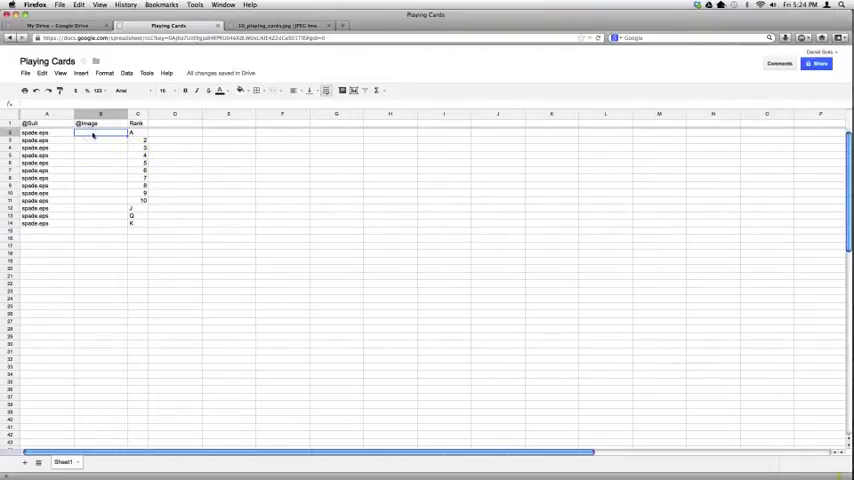
{"action": "type", "text": "spade-ace.tif"}
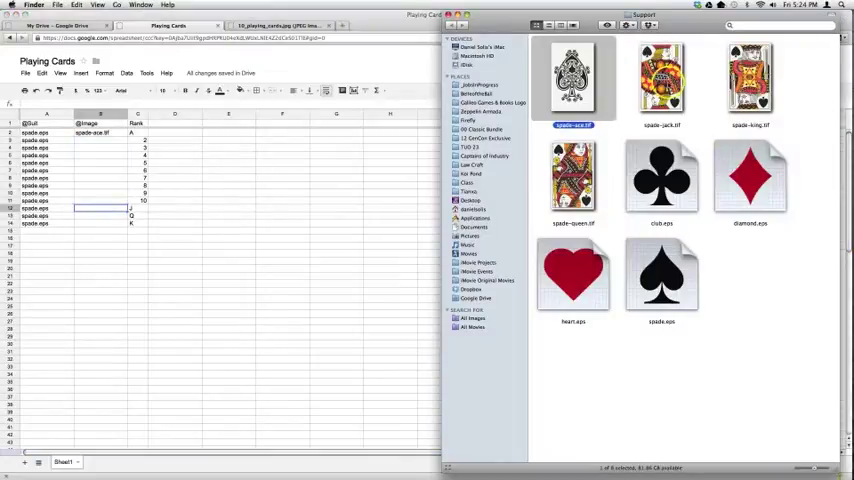
{"action": "left_click", "coordinate": [662, 80]}
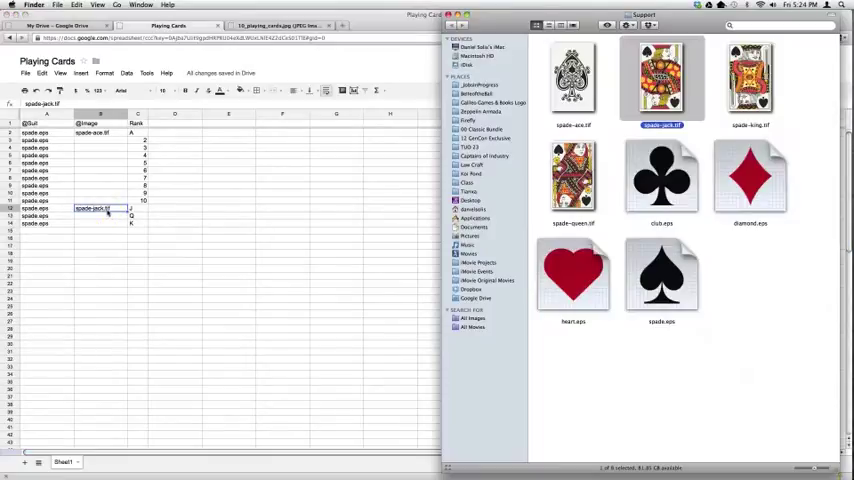
{"action": "left_click", "coordinate": [572, 178]}
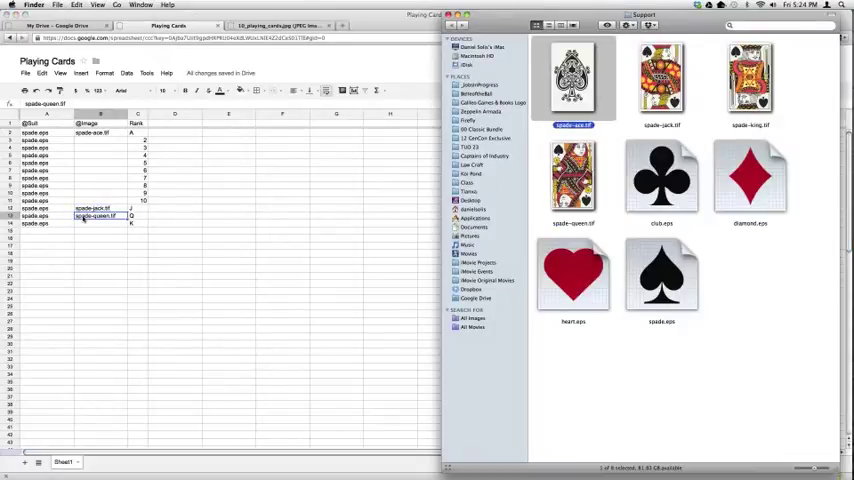
{"action": "left_click", "coordinate": [750, 80]}
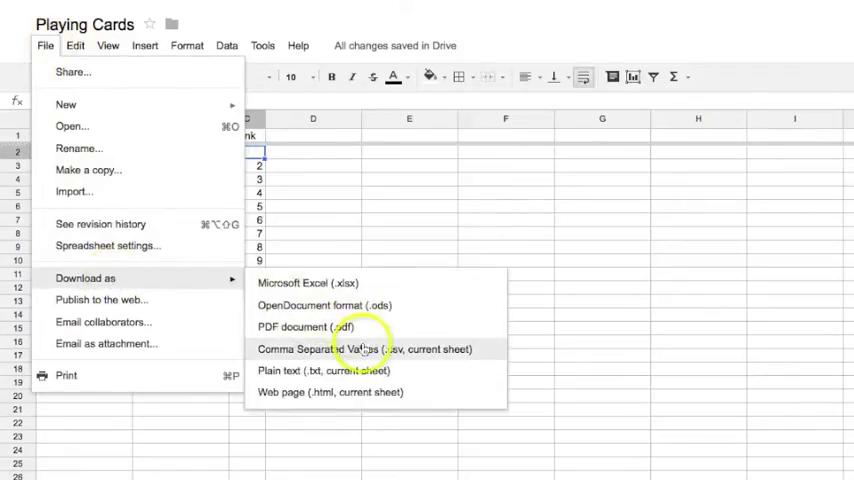
Step: Download the Playing Cards sheet as a comma-separated values file
{"action": "left_click", "coordinate": [364, 348]}
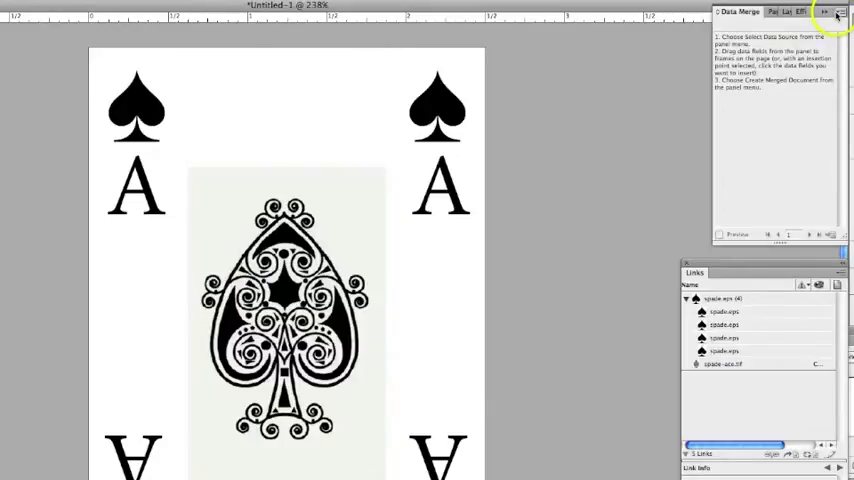
Step: Load Playing Cards - Sheet1.csv as the Data Merge source and select the top-left spade for removal
{"action": "left_click", "coordinate": [838, 12]}
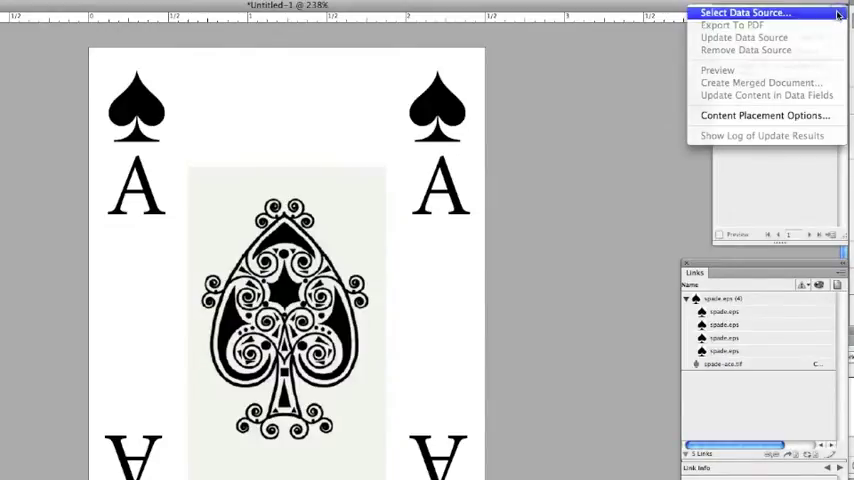
{"action": "left_click", "coordinate": [744, 12]}
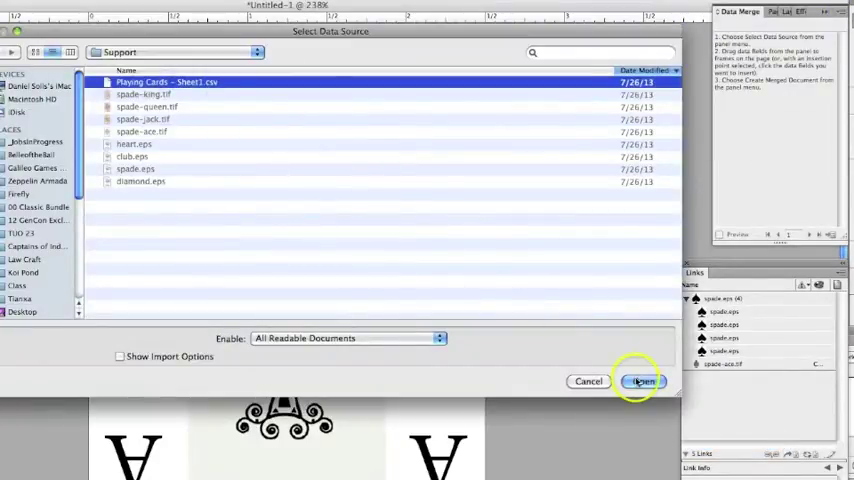
{"action": "left_click", "coordinate": [640, 380]}
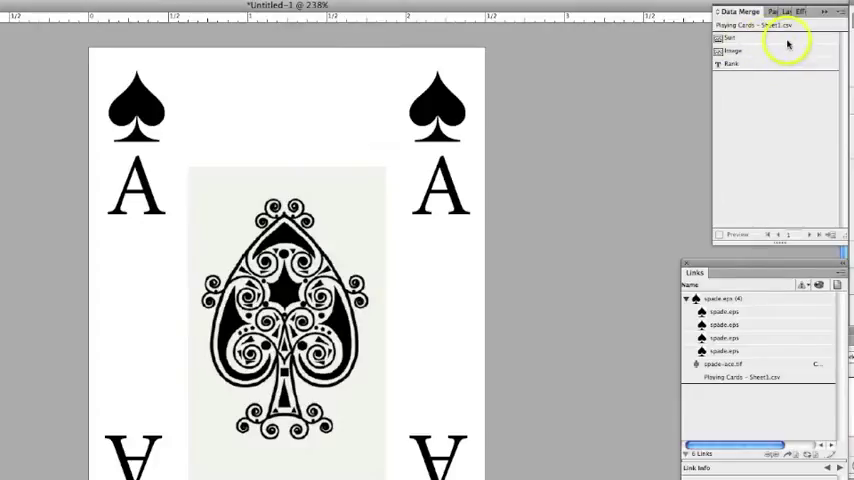
{"action": "mouse_move", "coordinate": [780, 52]}
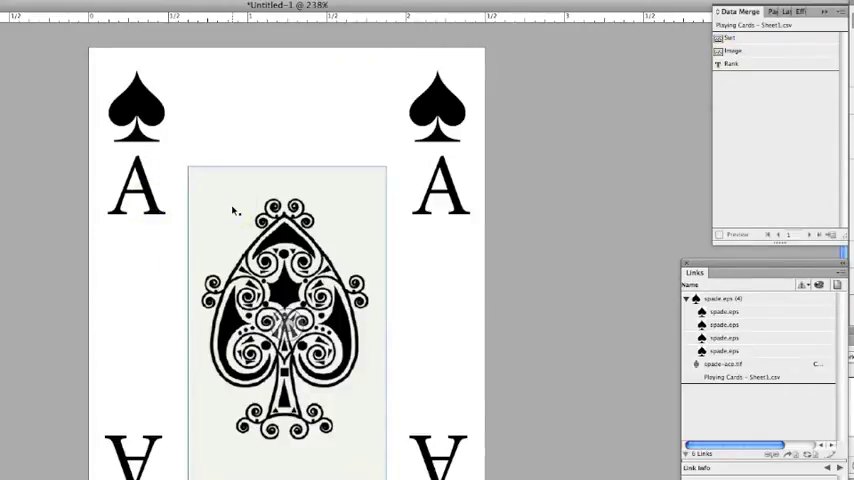
{"action": "left_click", "coordinate": [724, 312]}
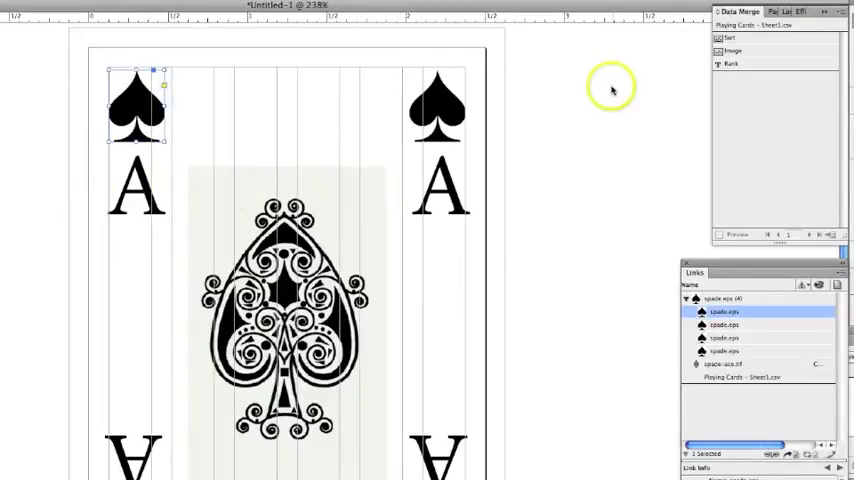
{"action": "mouse_move", "coordinate": [744, 44]}
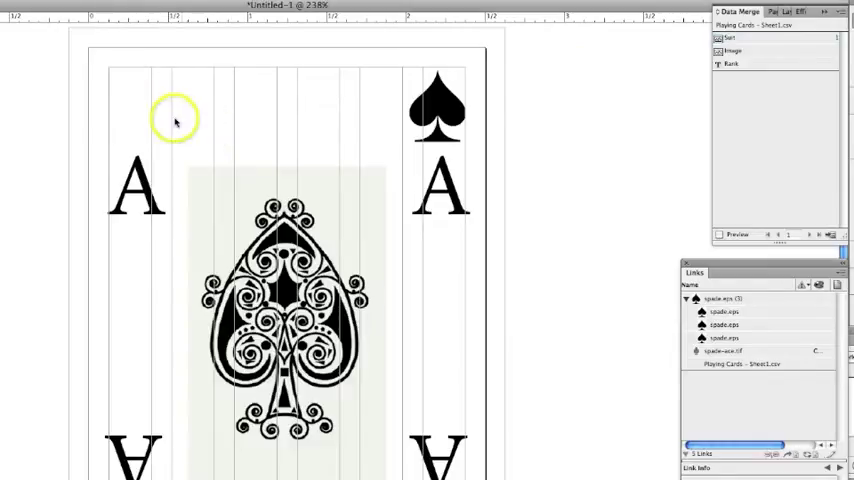
{"action": "mouse_move", "coordinate": [736, 36]}
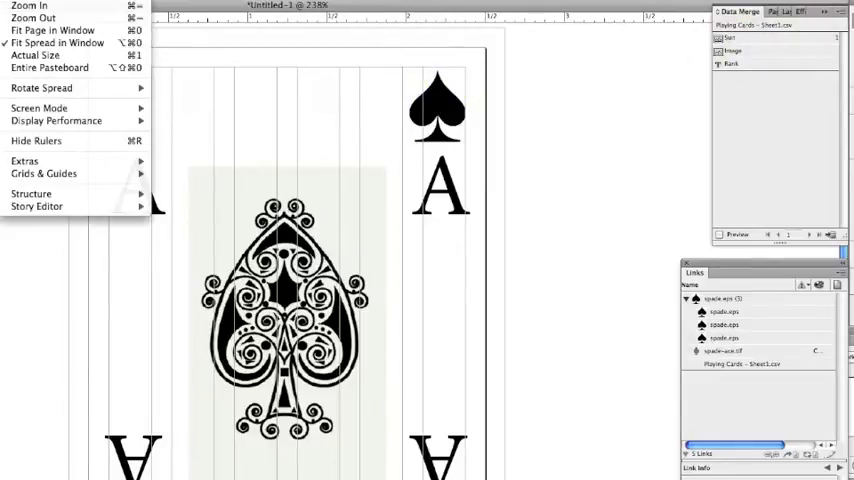
Step: Show frame edges via View > Extras while removing the remaining corner spades except bottom-right
{"action": "left_click", "coordinate": [24, 160]}
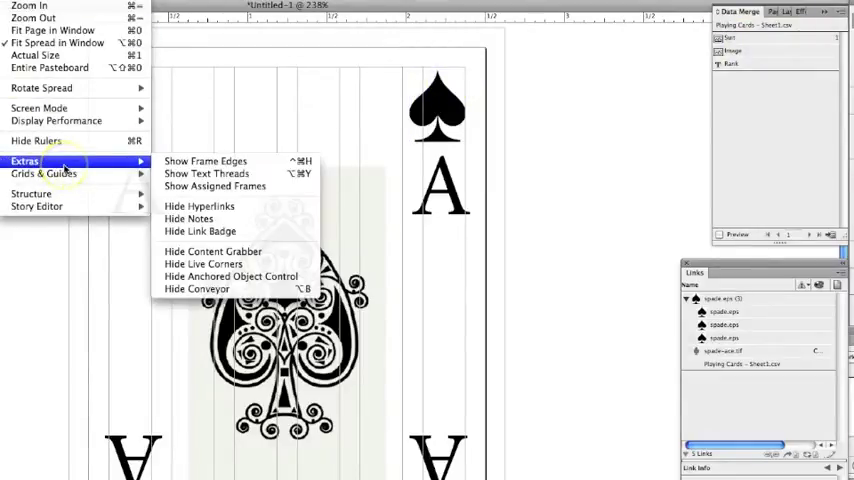
{"action": "mouse_move", "coordinate": [204, 160]}
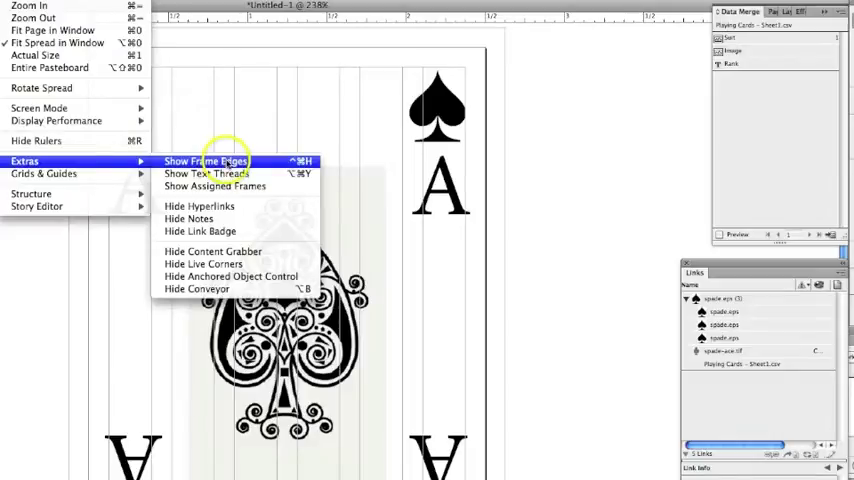
{"action": "left_click", "coordinate": [208, 160]}
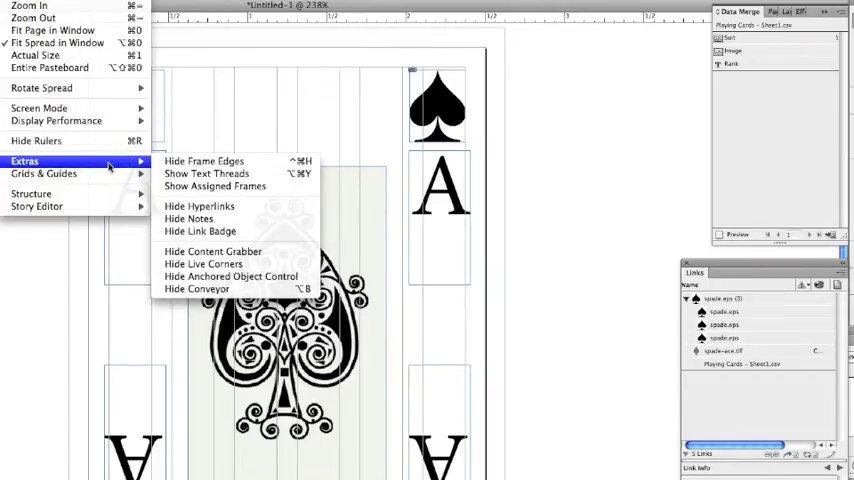
{"action": "mouse_move", "coordinate": [204, 160]}
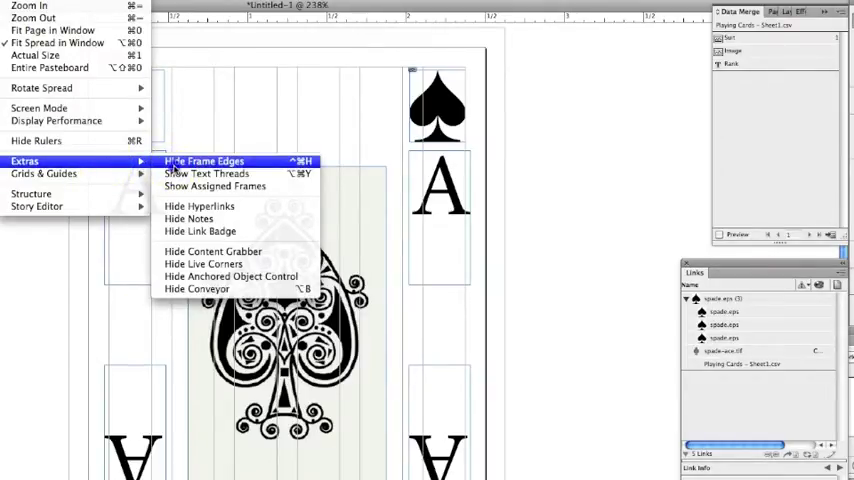
{"action": "left_click", "coordinate": [204, 160]}
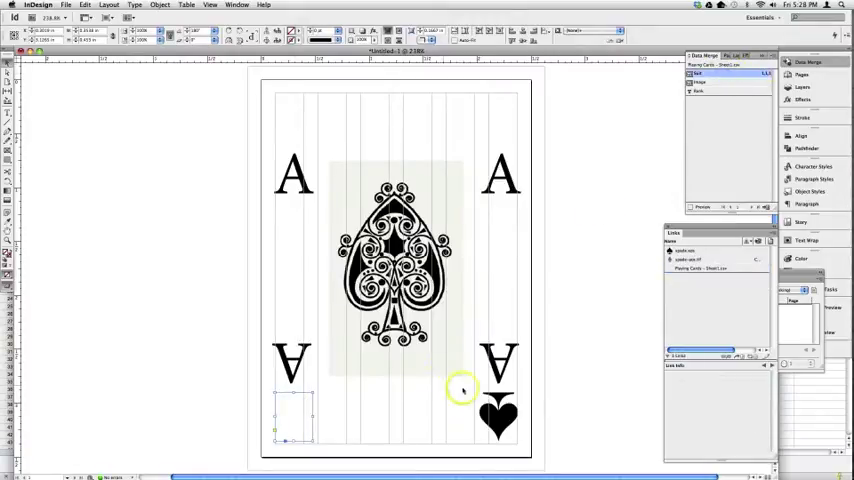
Step: Remove the bottom-right corner spade graphic, leaving its frame empty
{"action": "left_click", "coordinate": [208, 4]}
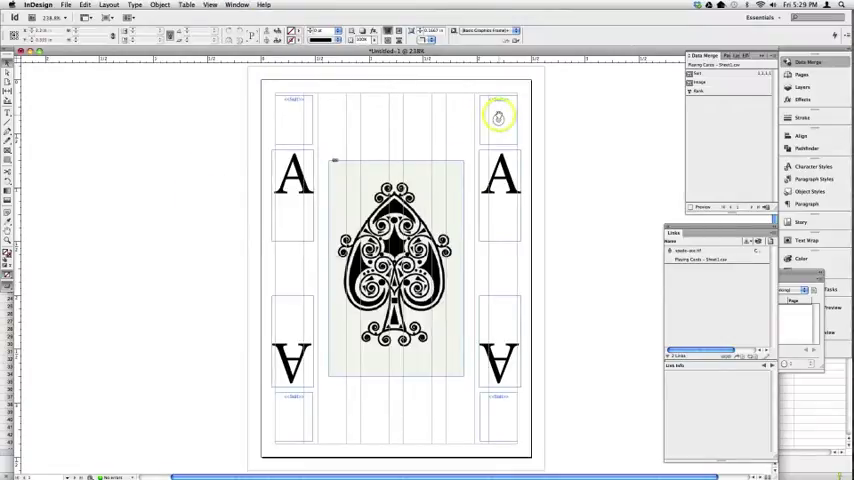
{"action": "mouse_move", "coordinate": [340, 108]}
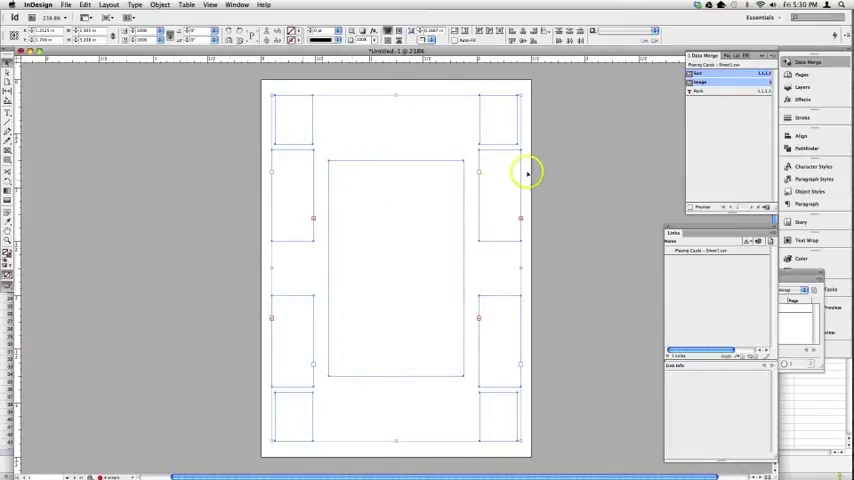
{"action": "mouse_move", "coordinate": [544, 172]}
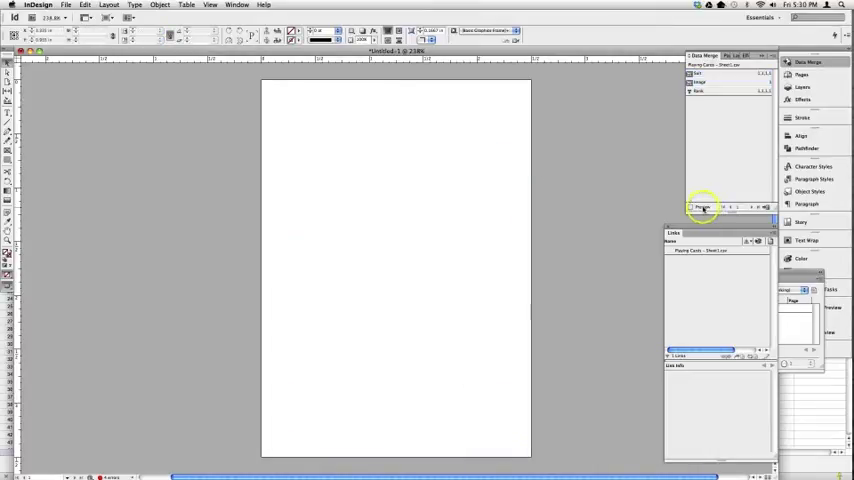
Step: Preview the merged records and step through the 10 and 9 of spades to the King
{"action": "left_click", "coordinate": [692, 208]}
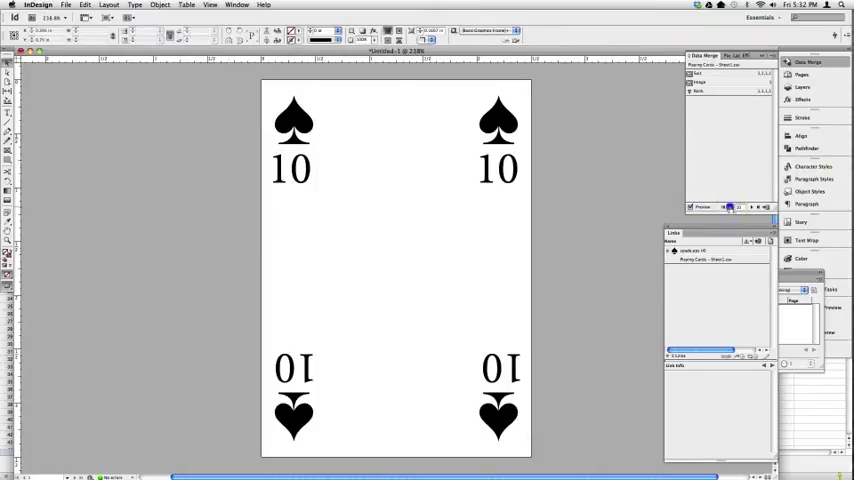
{"action": "left_click", "coordinate": [744, 208]}
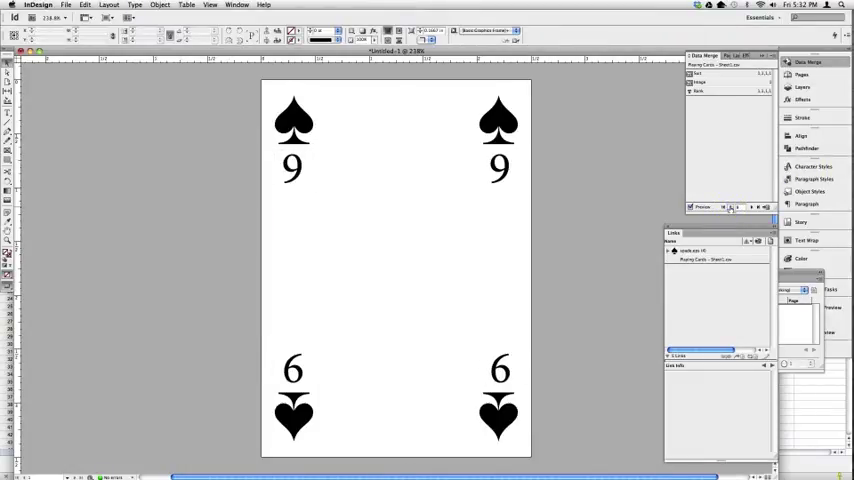
{"action": "mouse_move", "coordinate": [756, 208]}
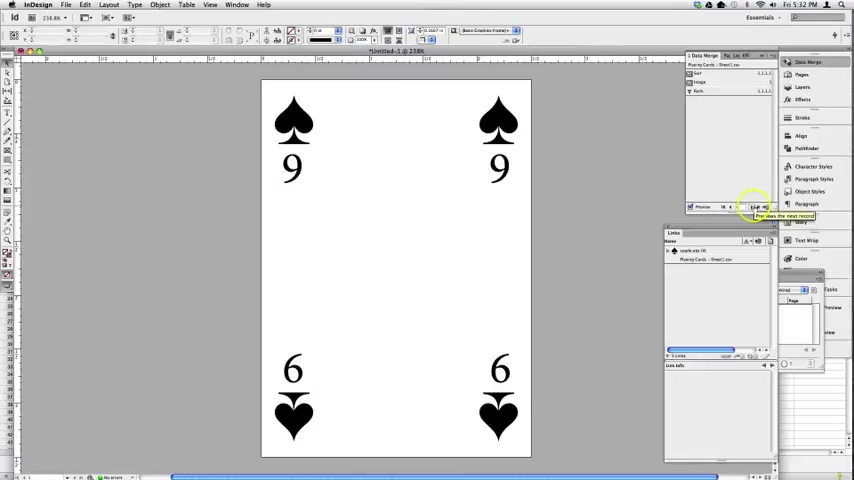
{"action": "left_click", "coordinate": [752, 208]}
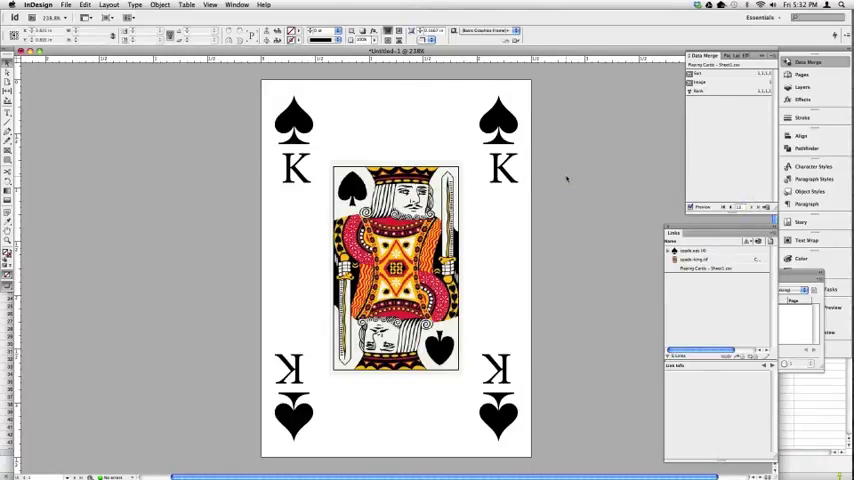
{"action": "left_click", "coordinate": [292, 118]}
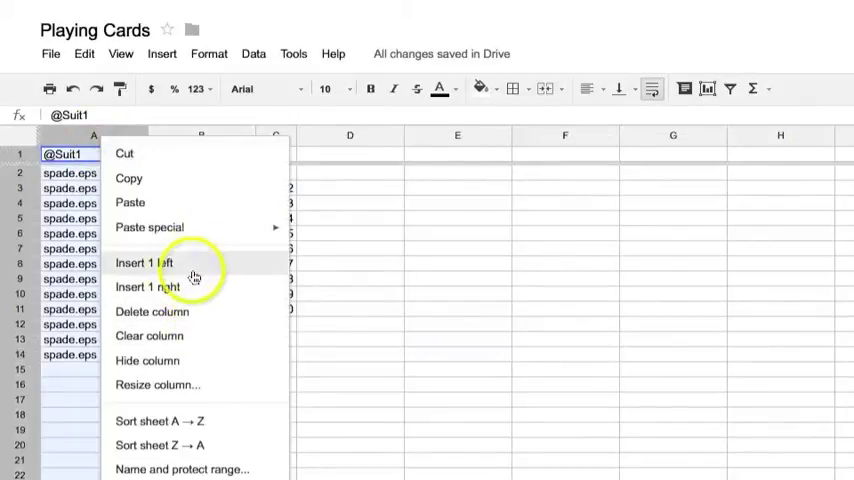
{"action": "left_click", "coordinate": [146, 264]}
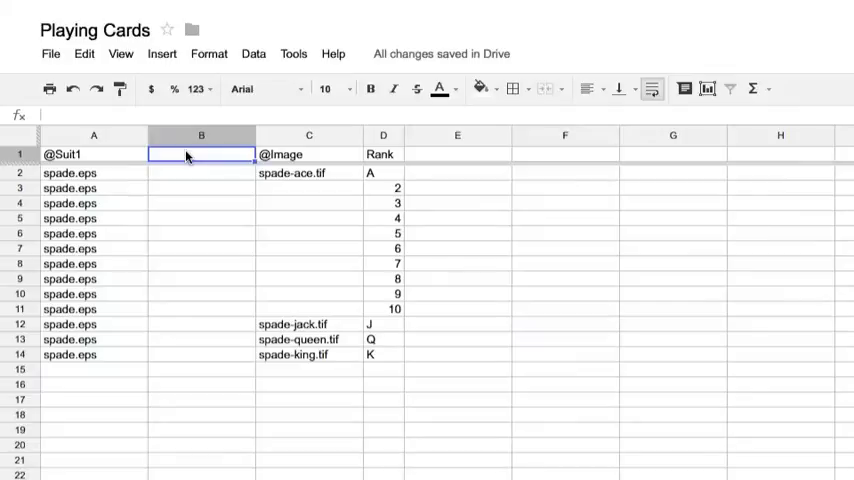
{"action": "type", "text": "@Suit2"}
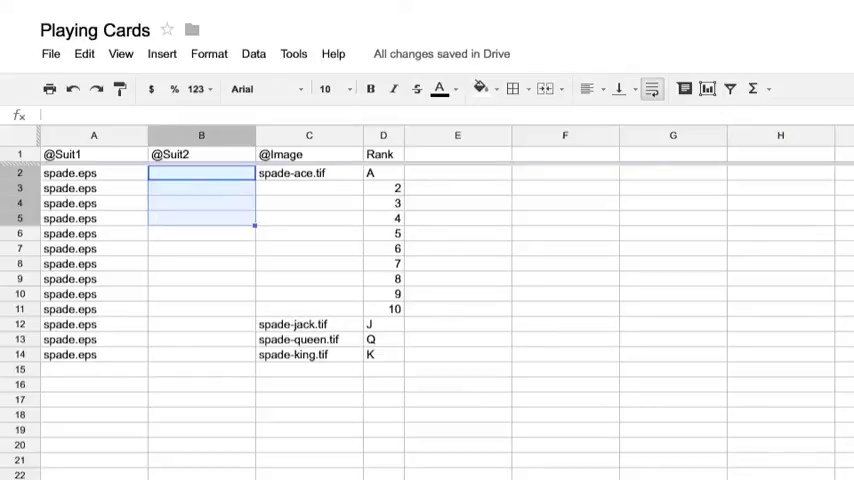
{"action": "type", "text": "heart.eps"}
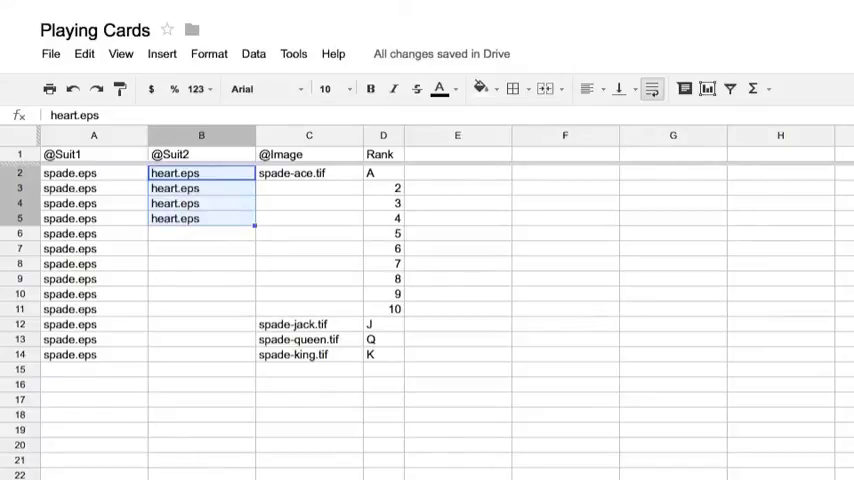
{"action": "left_click", "coordinate": [200, 324]}
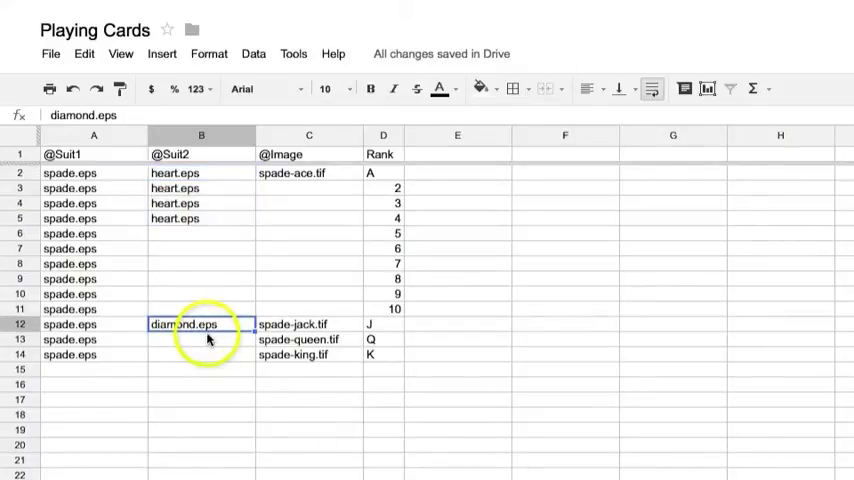
{"action": "left_click_drag", "start_coordinate": [200, 324], "coordinate": [200, 356]}
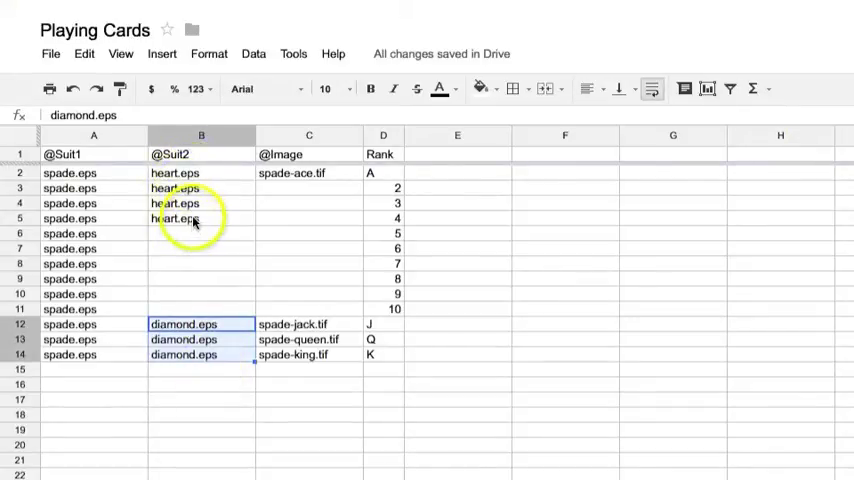
{"action": "left_click", "coordinate": [200, 218]}
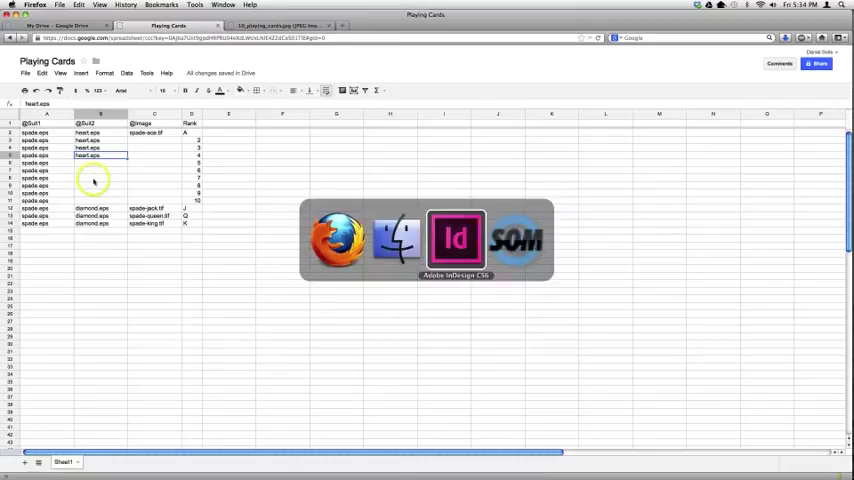
Step: Download the sheet as CSV, replacing the existing Playing Cards file
{"action": "left_click", "coordinate": [456, 238]}
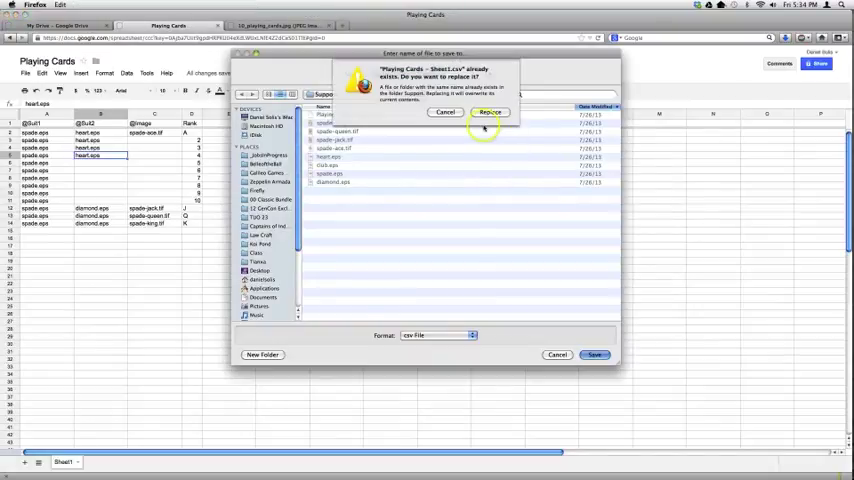
{"action": "left_click", "coordinate": [490, 112]}
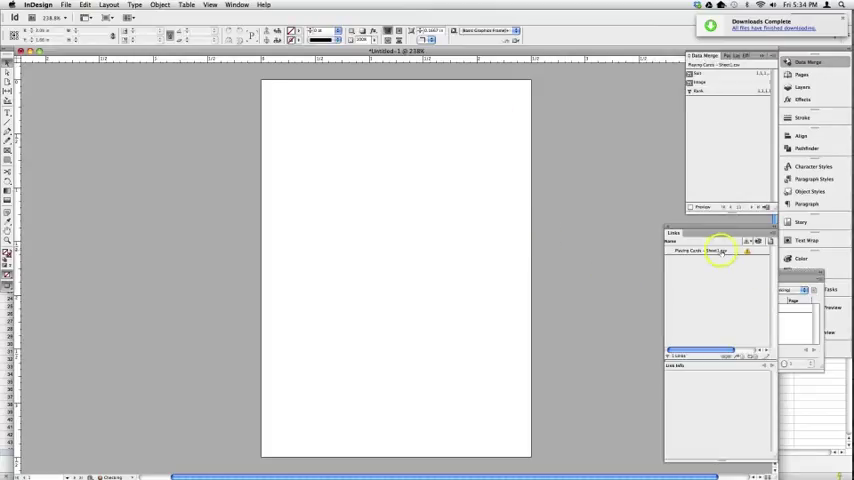
Step: Update the data source from the new CSV, preview, and acknowledge the missing-placeholder alert
{"action": "left_click", "coordinate": [716, 252]}
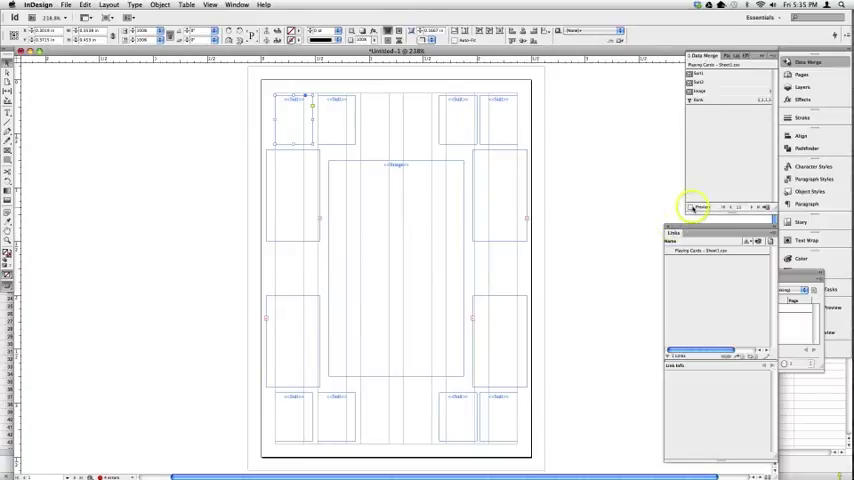
{"action": "left_click", "coordinate": [692, 208]}
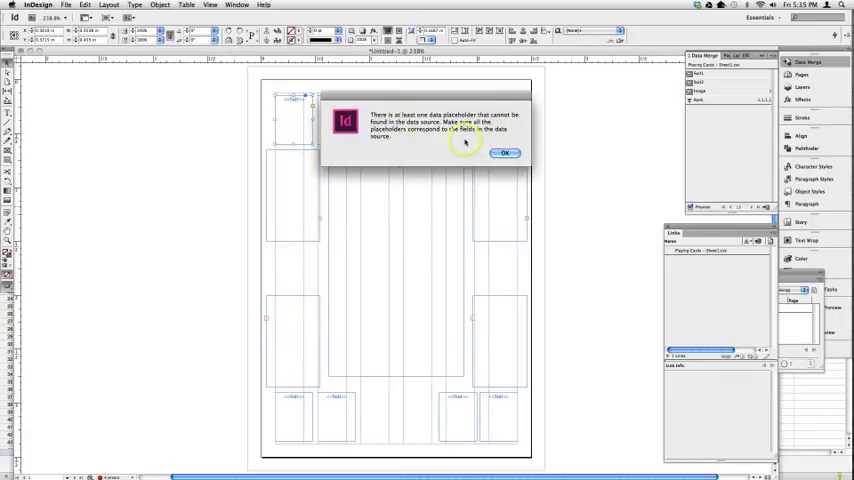
{"action": "left_click", "coordinate": [504, 152]}
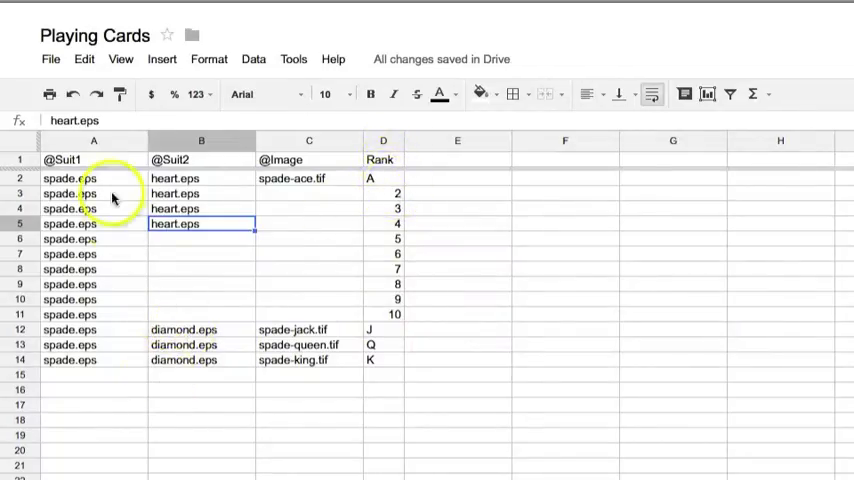
{"action": "left_click", "coordinate": [200, 360]}
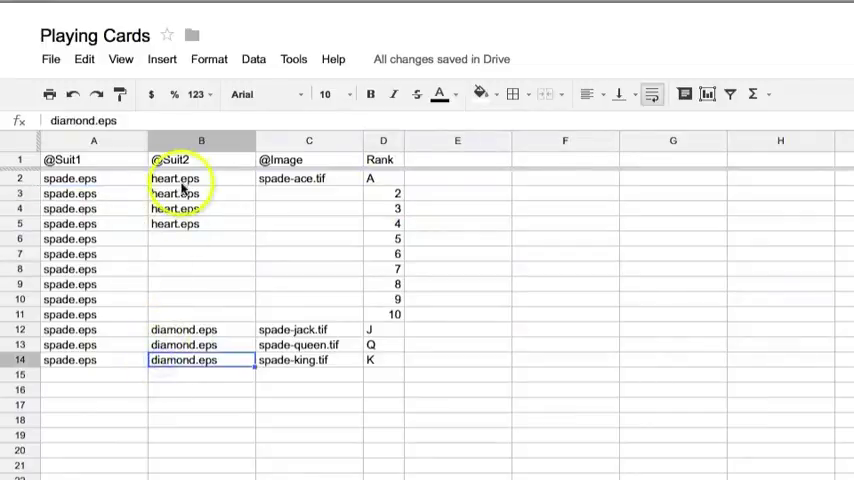
{"action": "left_click", "coordinate": [200, 178]}
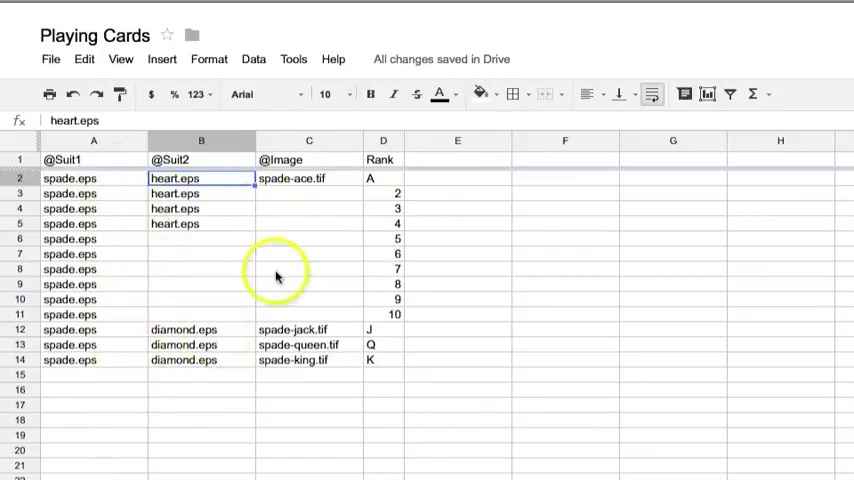
{"action": "mouse_move", "coordinate": [310, 182]}
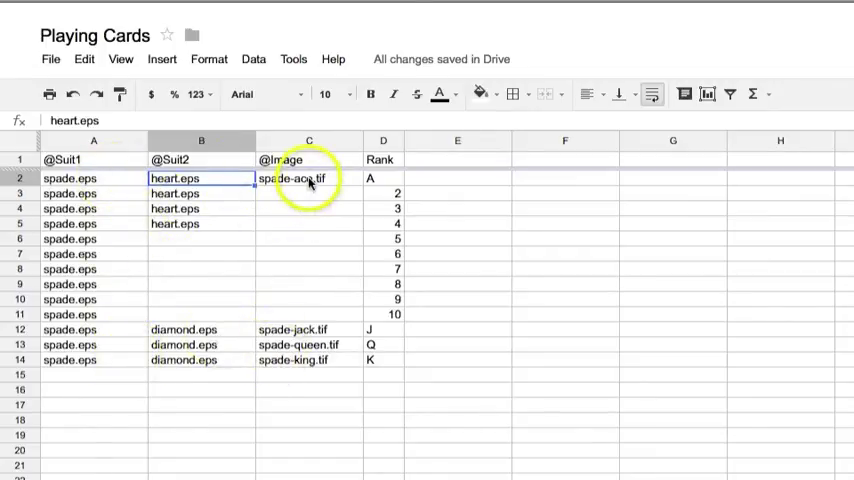